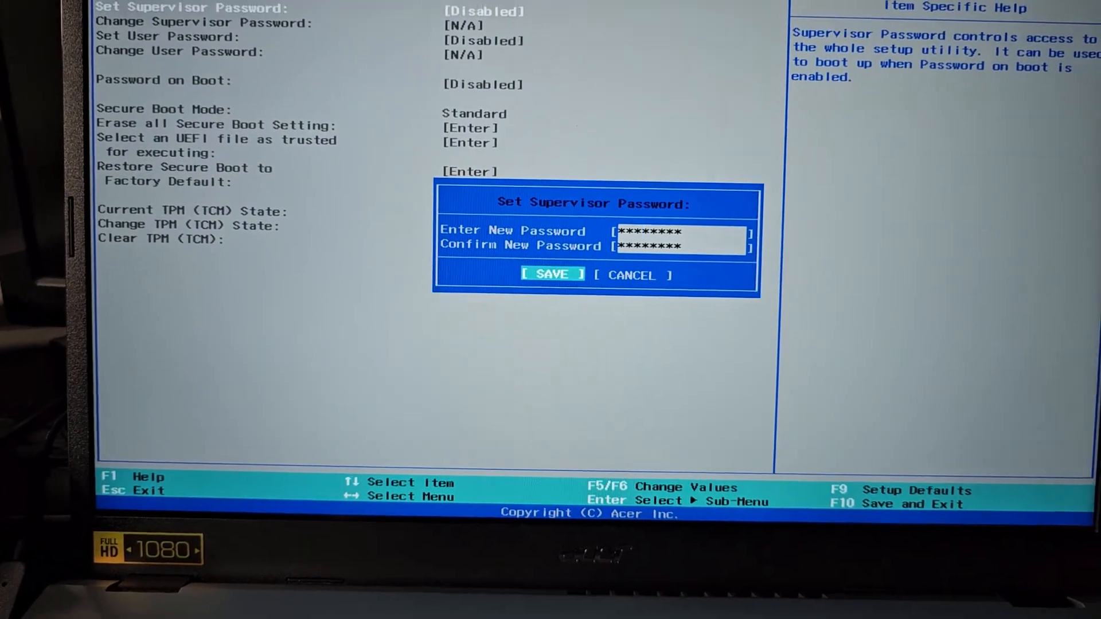
# Save the new supervisor password and dismiss the Setup Notice.
pyautogui.click(551, 274)
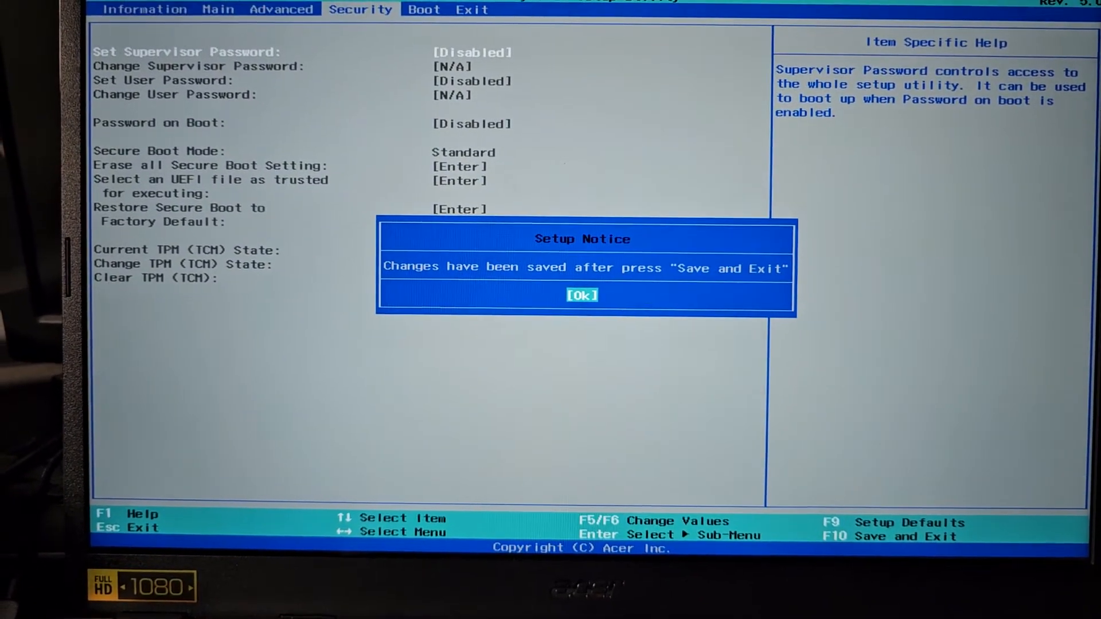
pyautogui.click(582, 294)
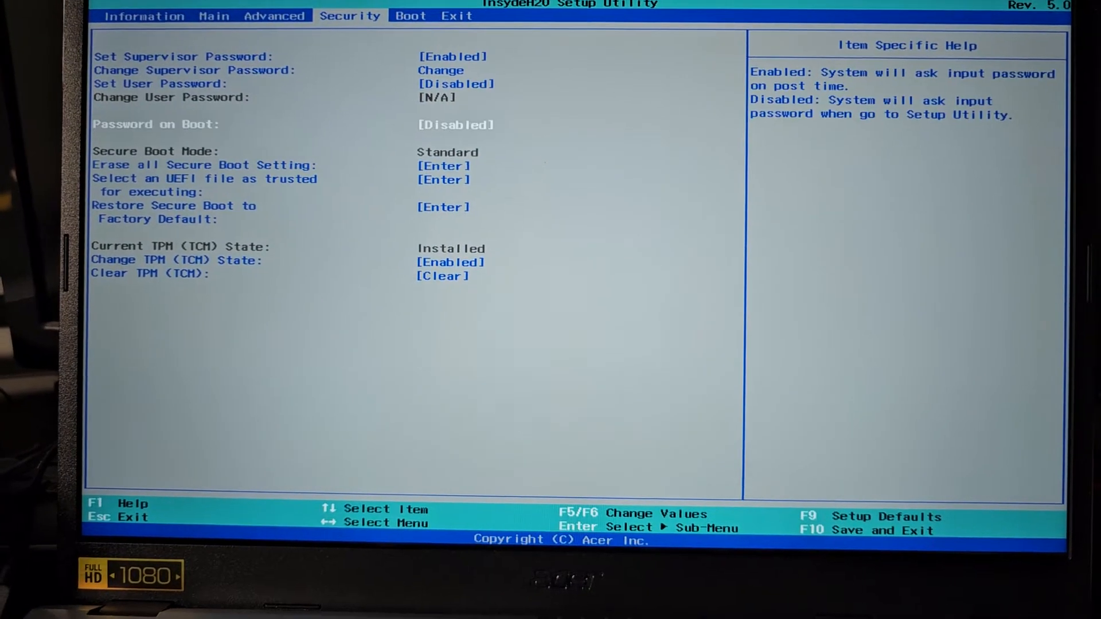
# Move from the Security page through the Advanced settings to the Boot page.
pyautogui.click(443, 165)
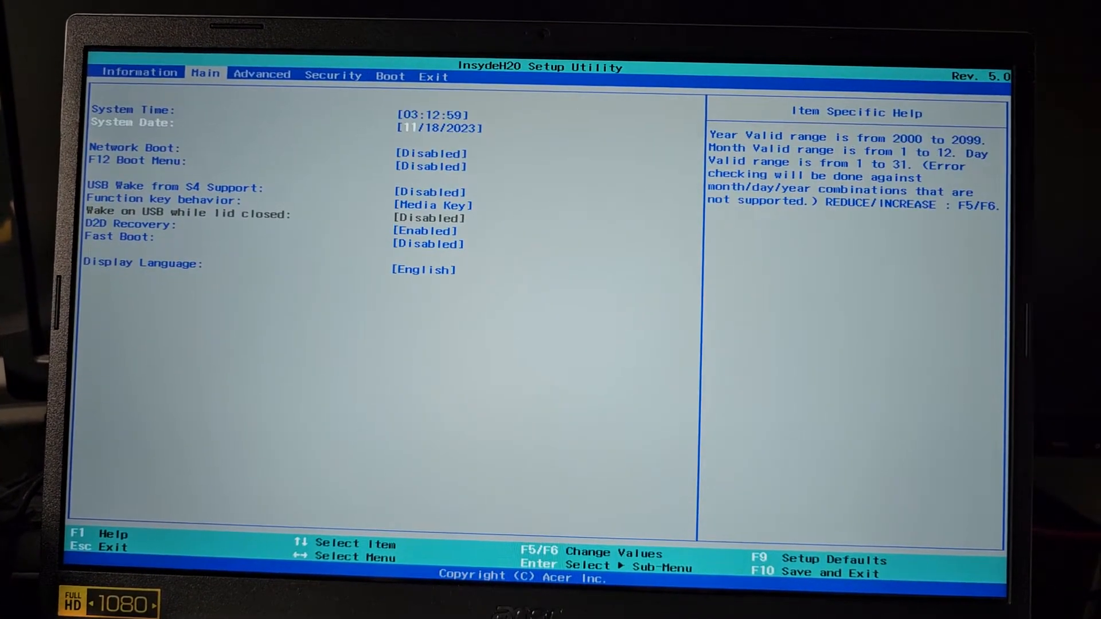
pyautogui.press('Down')
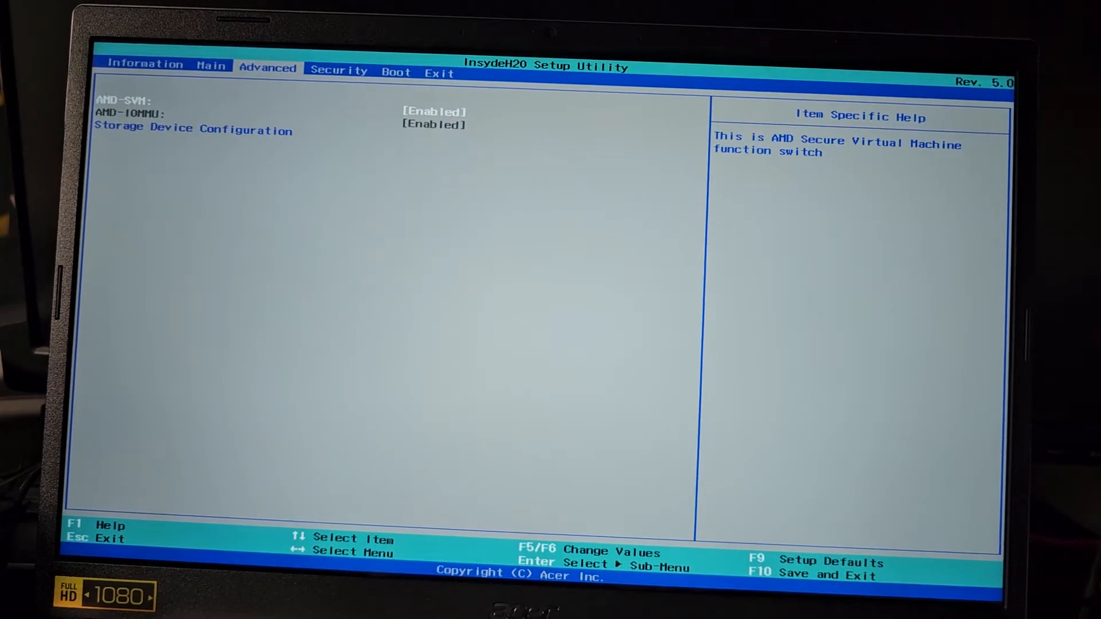
pyautogui.press('Down')
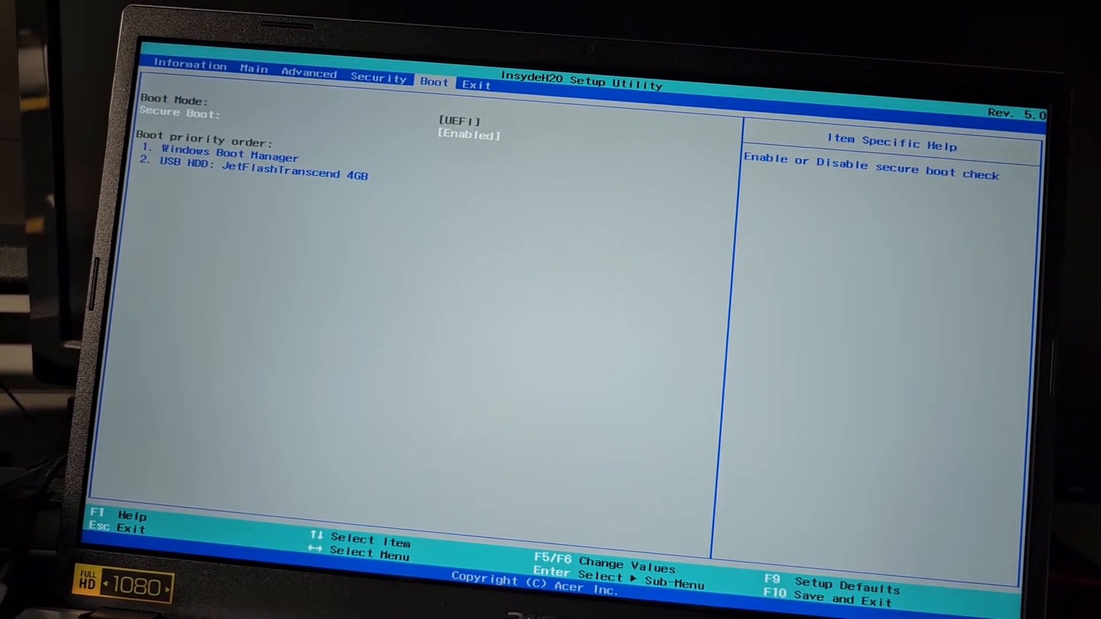
# On the Security page, enter the old supervisor password and clear it.
pyautogui.press('Left')
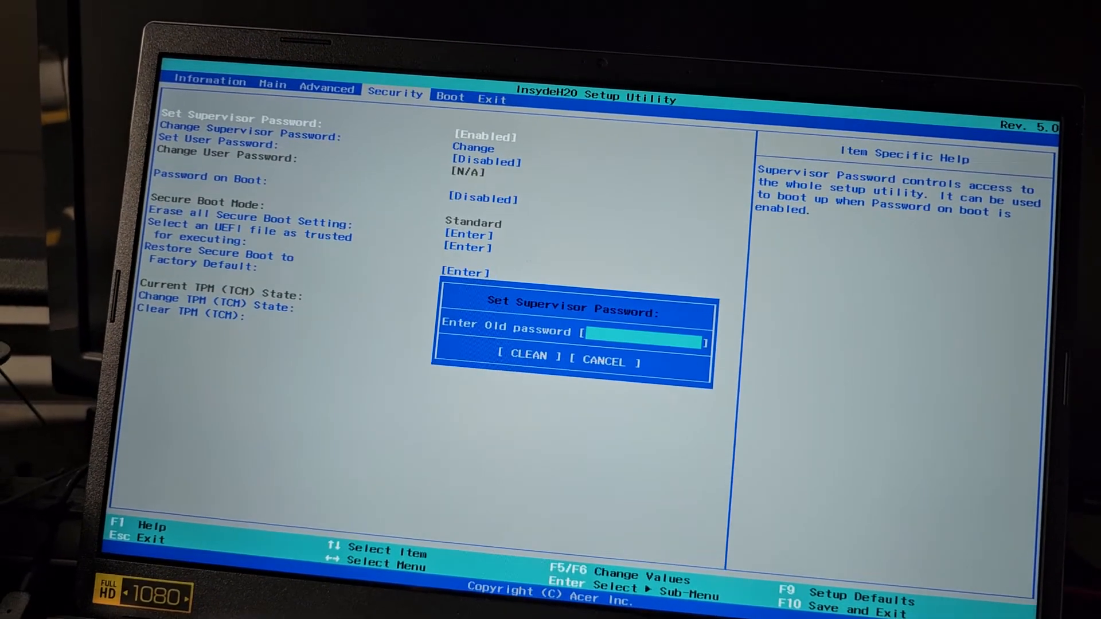
pyautogui.write('*****')
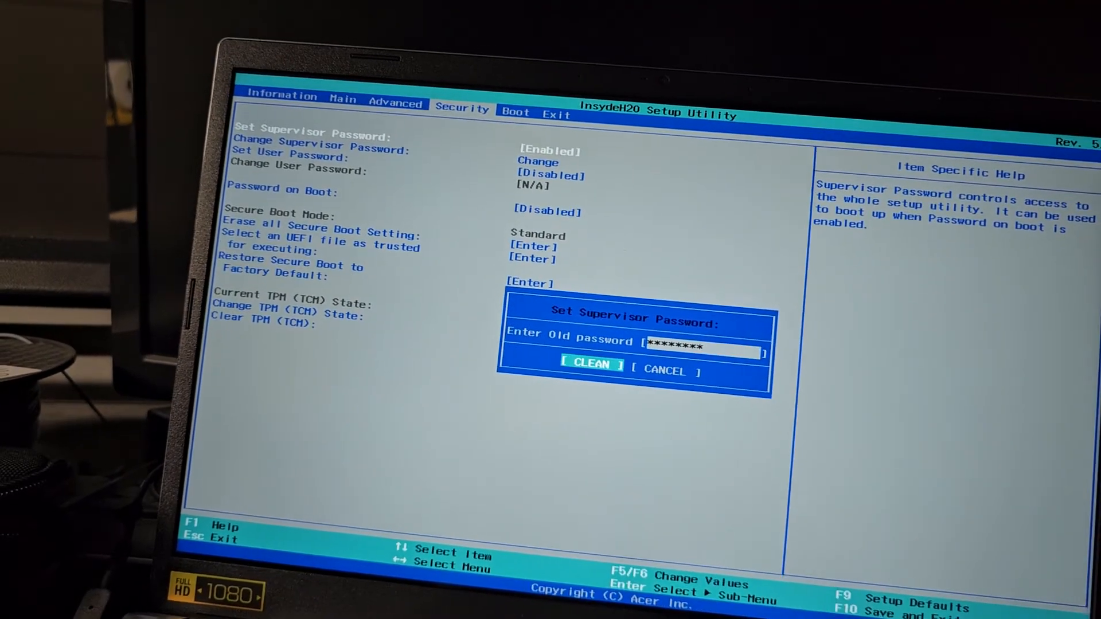
pyautogui.click(591, 365)
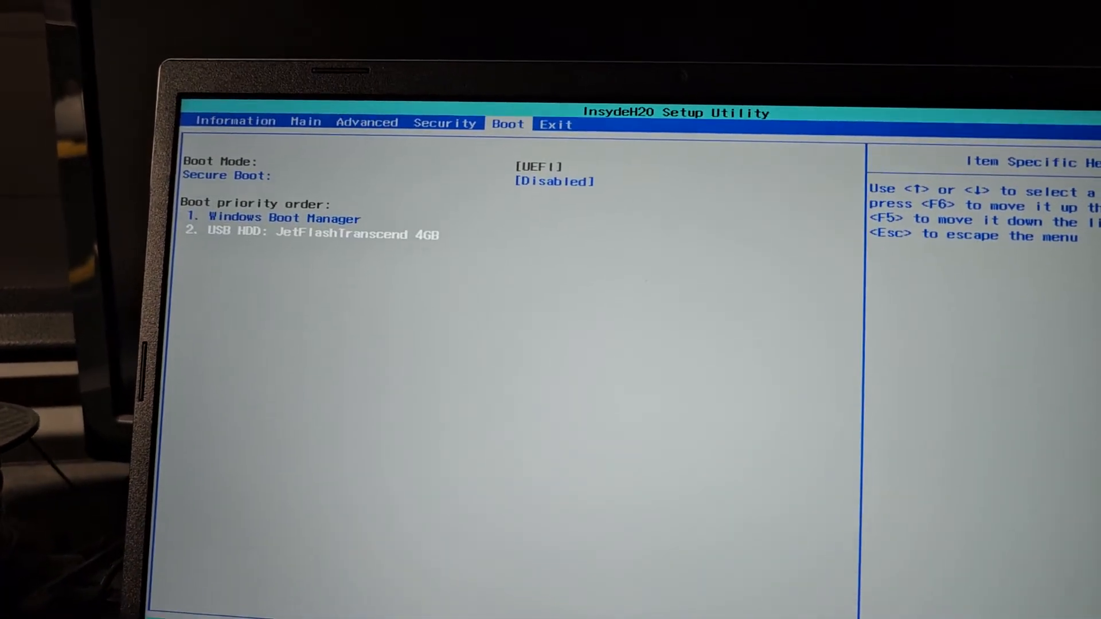
# Raise the JetFlashTranscend 4GB USB drive above Windows Boot Manager in boot priority.
pyautogui.press('F6')
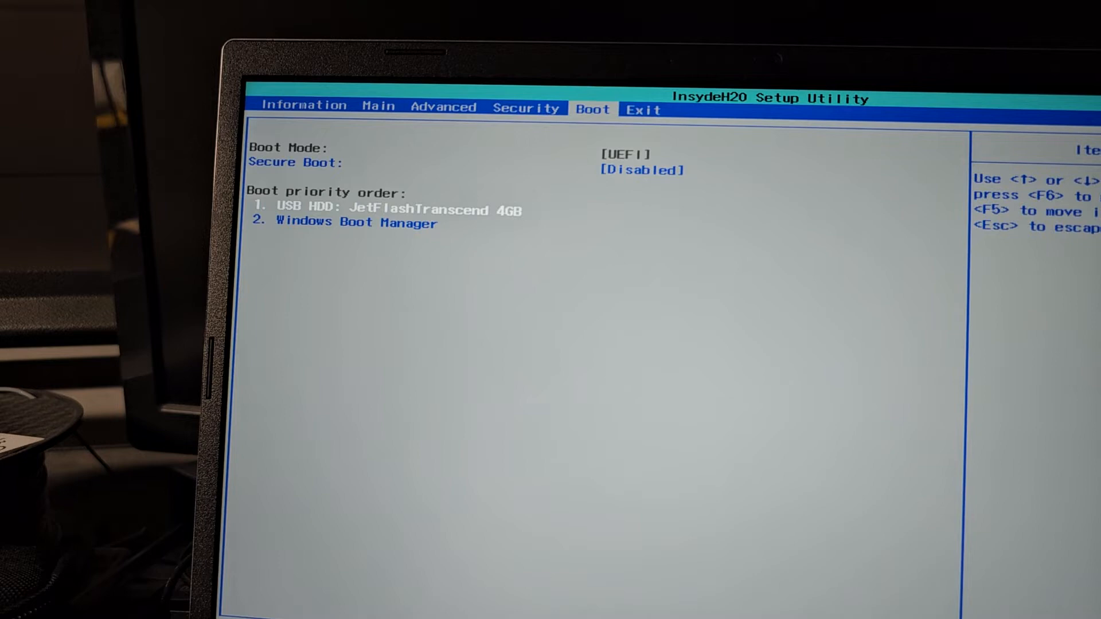
pyautogui.click(643, 110)
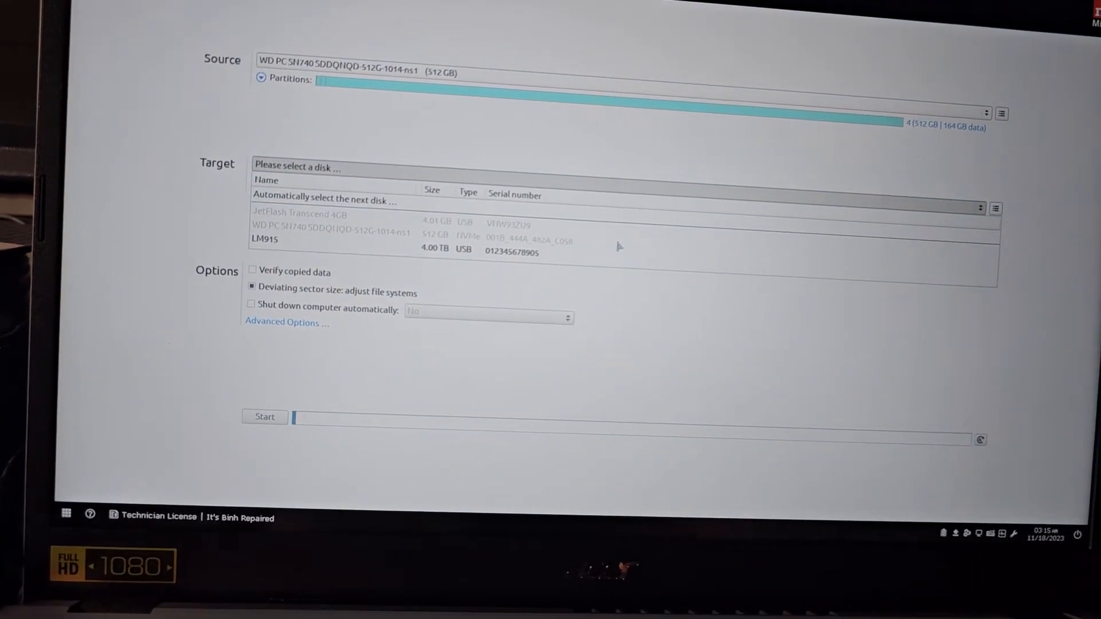
# Select the 4.00 TB LM915 drive as clone target and bring up Advanced Options.
pyautogui.click(263, 239)
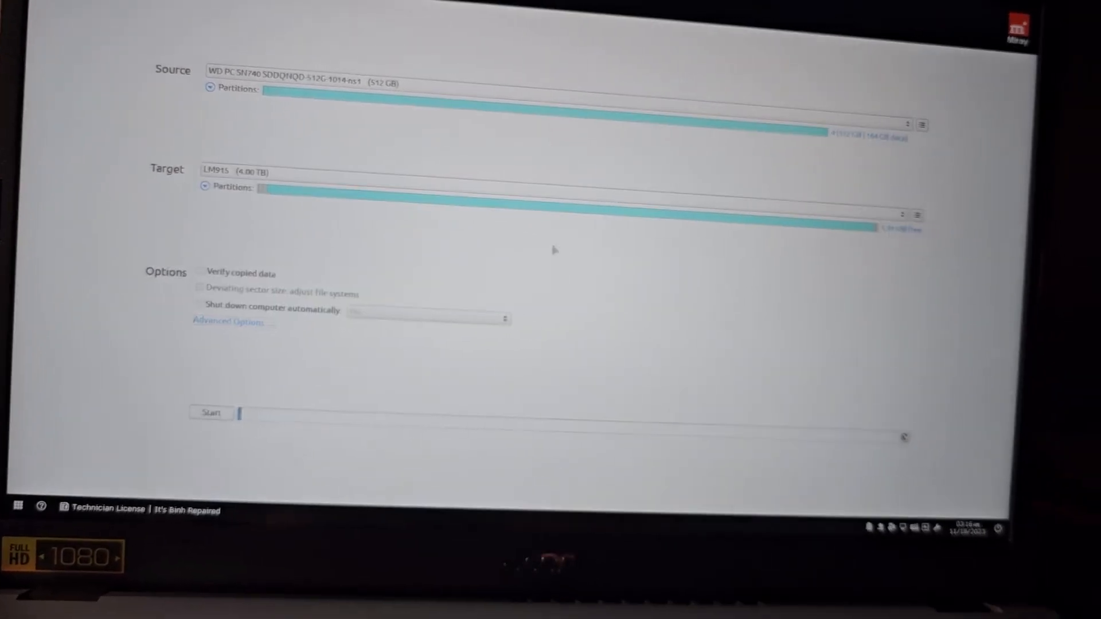
pyautogui.click(235, 322)
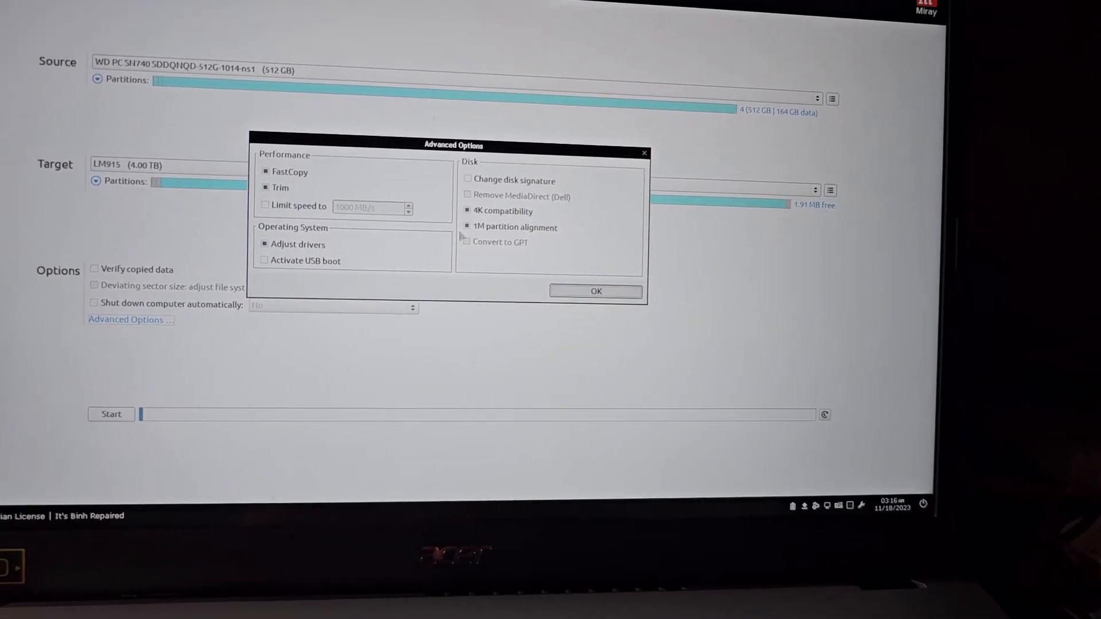
# Keep default FastCopy and Trim options, start the clone, and confirm overwriting LM915.
pyautogui.click(595, 291)
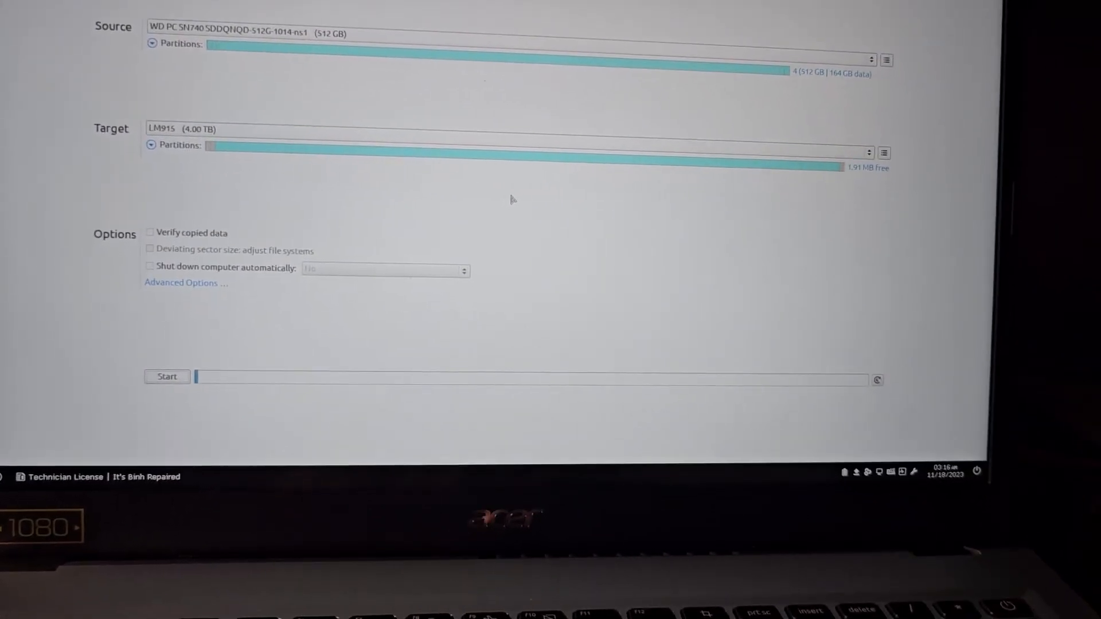
pyautogui.click(167, 376)
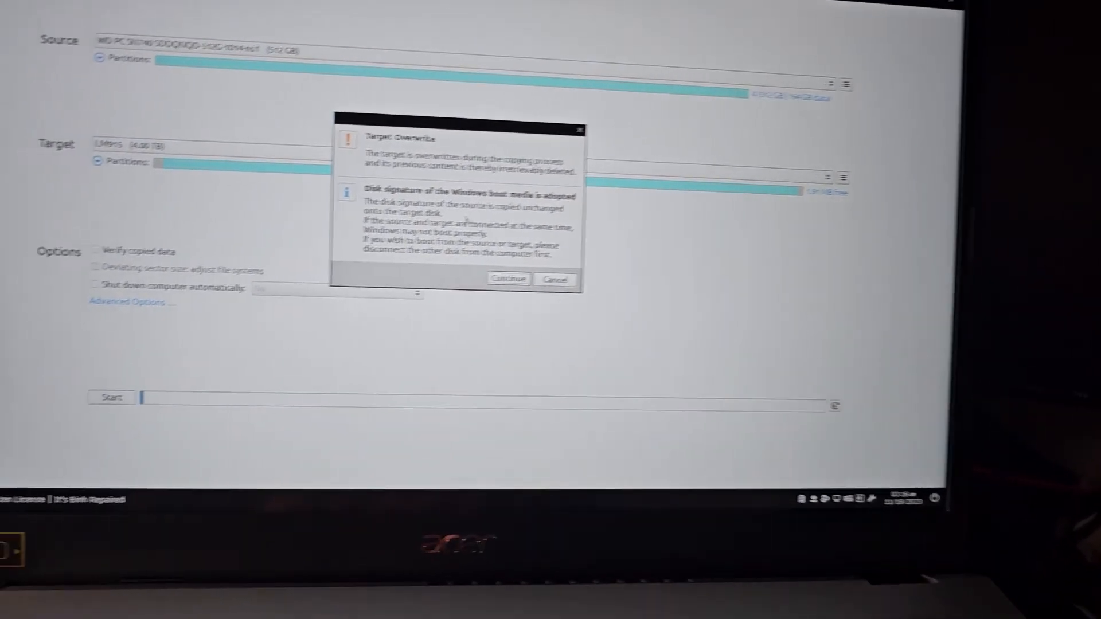
pyautogui.click(507, 278)
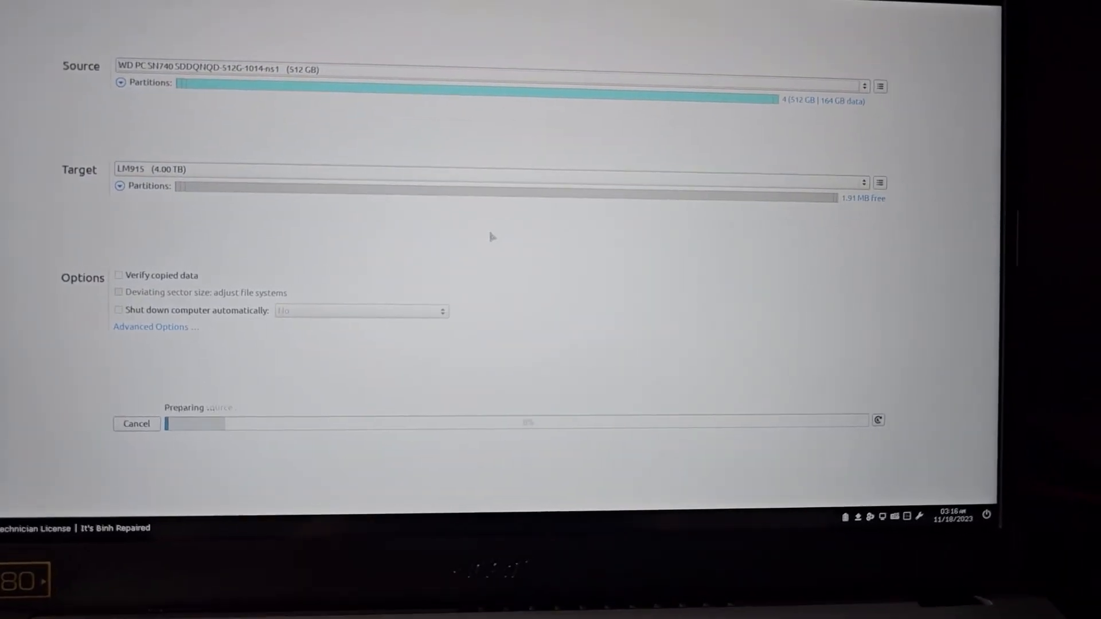